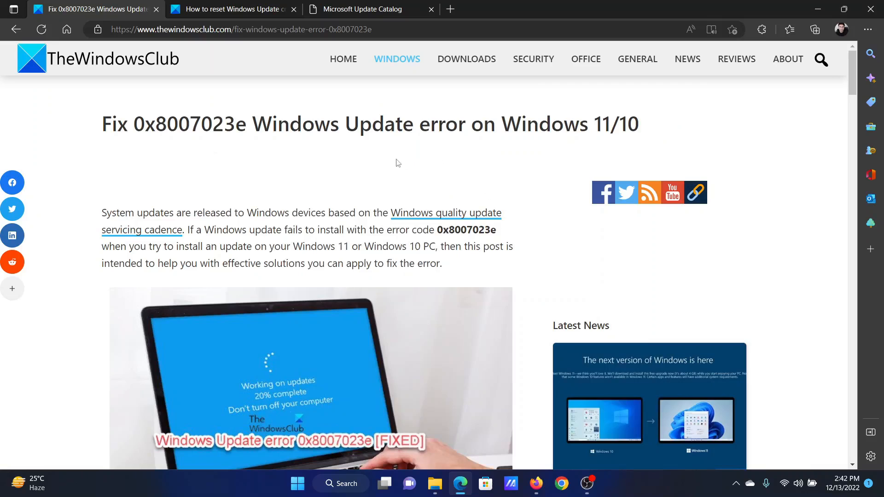
mouse_move(212, 166)
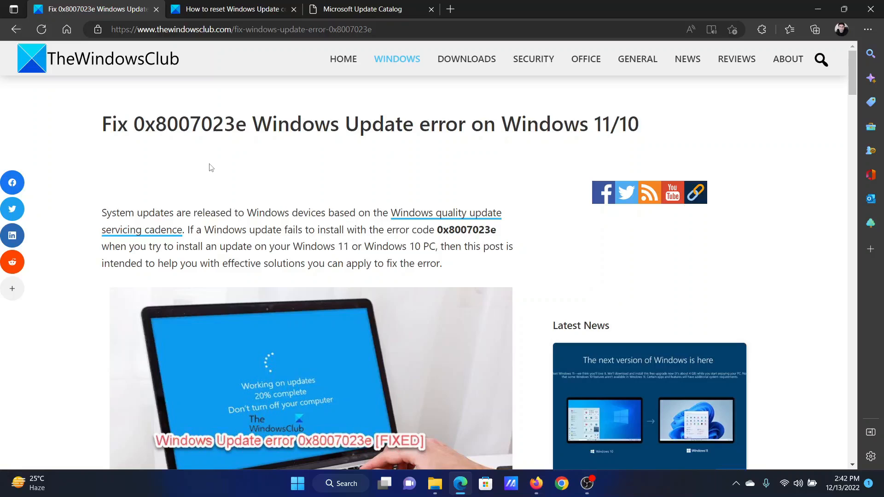
mouse_move(175, 164)
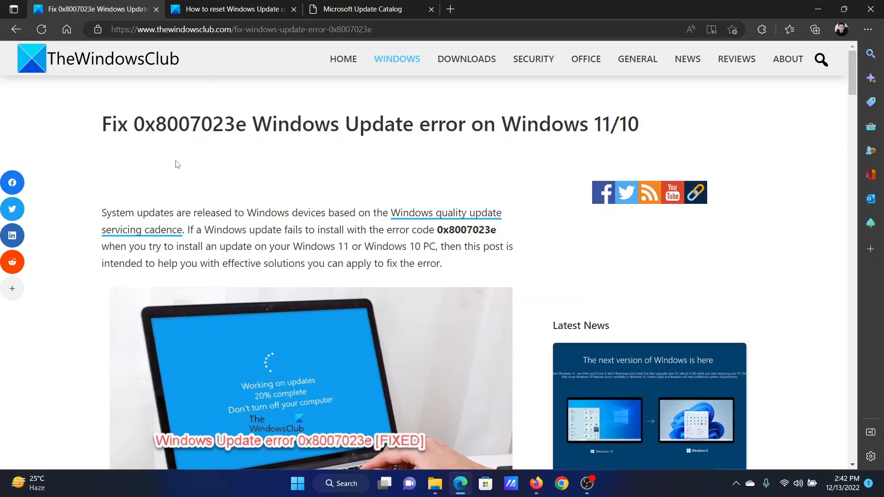
mouse_move(214, 160)
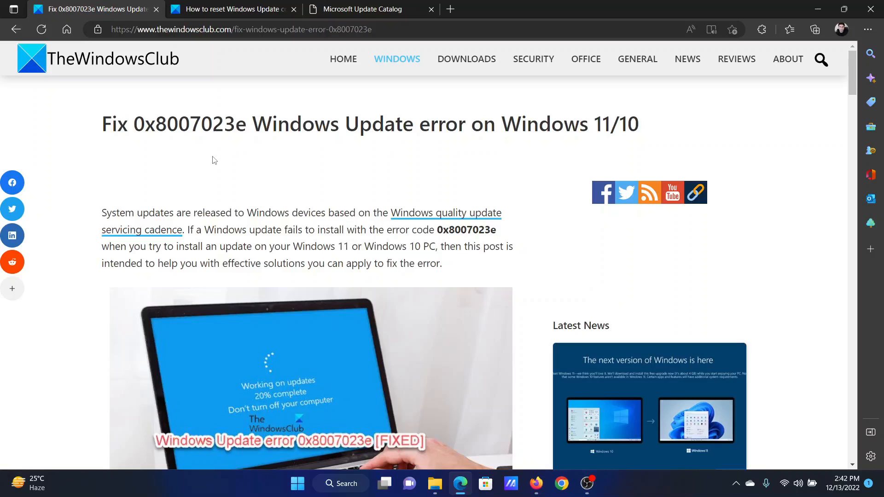
- Scroll to the article's five fixes for error 0x8007023e and bring up the Win+X quick-link menu
scroll(down, 3)
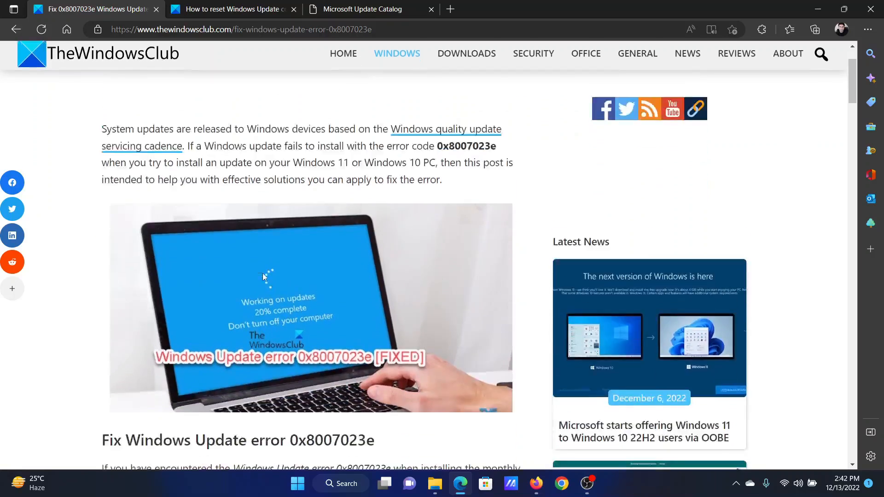
scroll(down, 3)
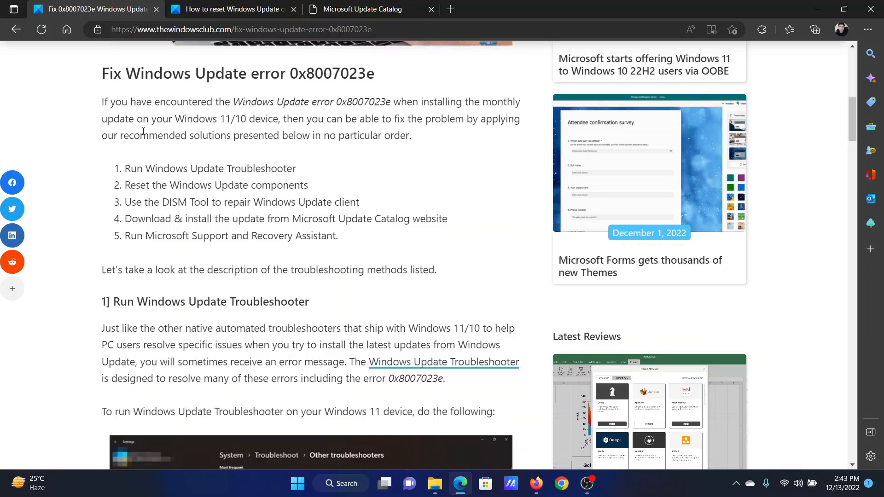
drag(129, 168, 292, 169)
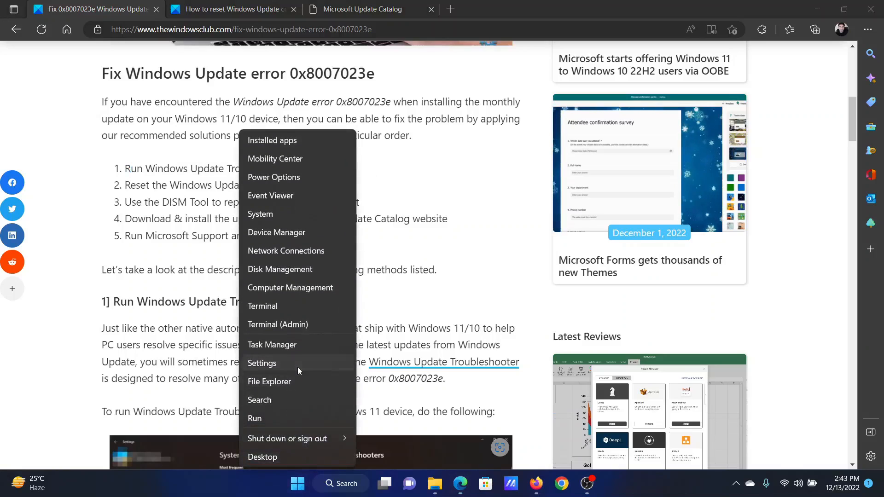
- Open Windows Settings from the quick-link menu and browse the System page
click(261, 363)
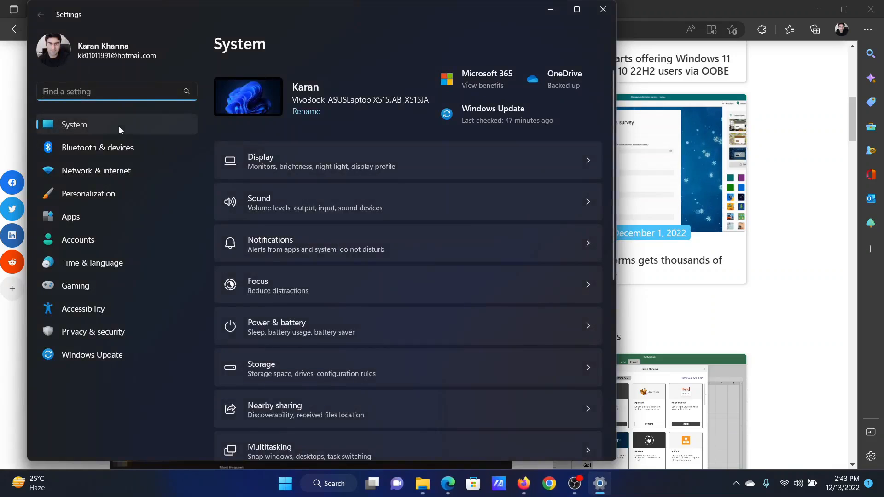
scroll(down, 3)
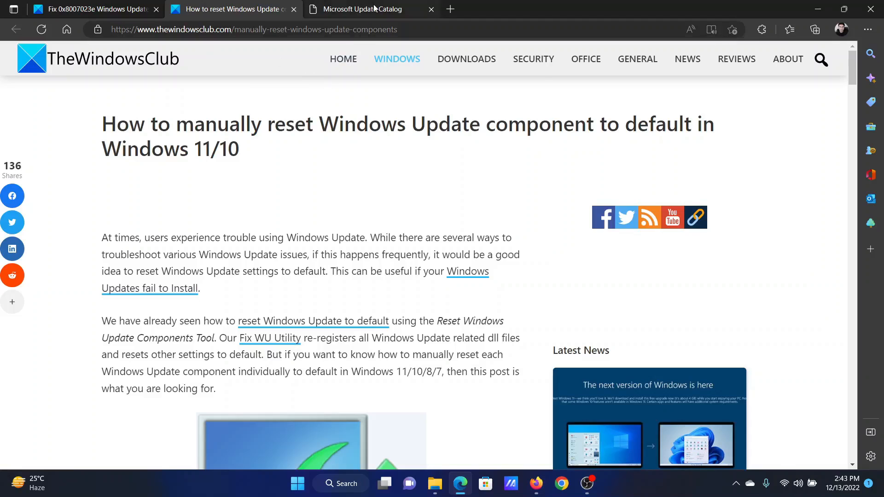
- Switch to the Microsoft Update Catalog tab with its empty search box
click(362, 9)
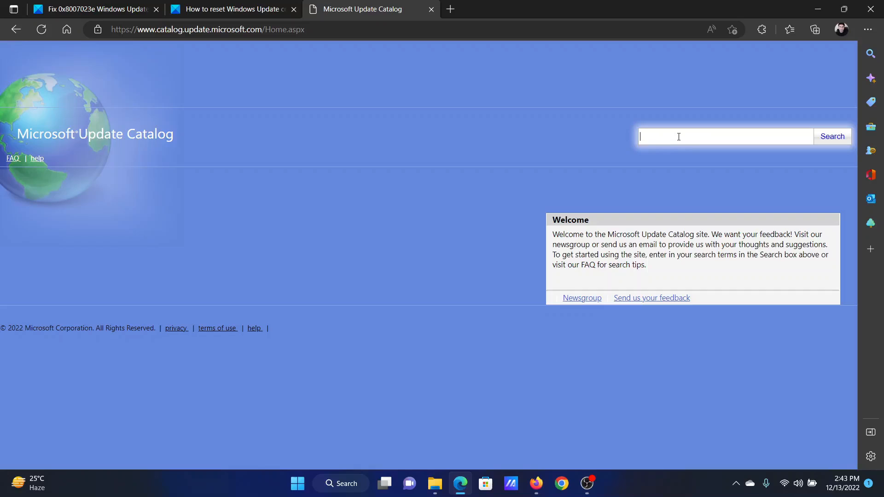
- Search the Microsoft Update Catalog for 'august 2022', then return to the 0x8007023e fix article
text(au)
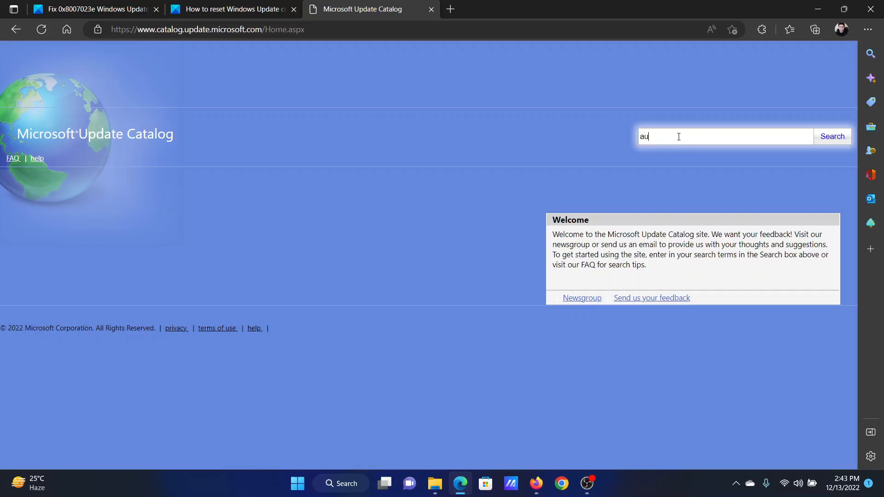
text(gust 2022)
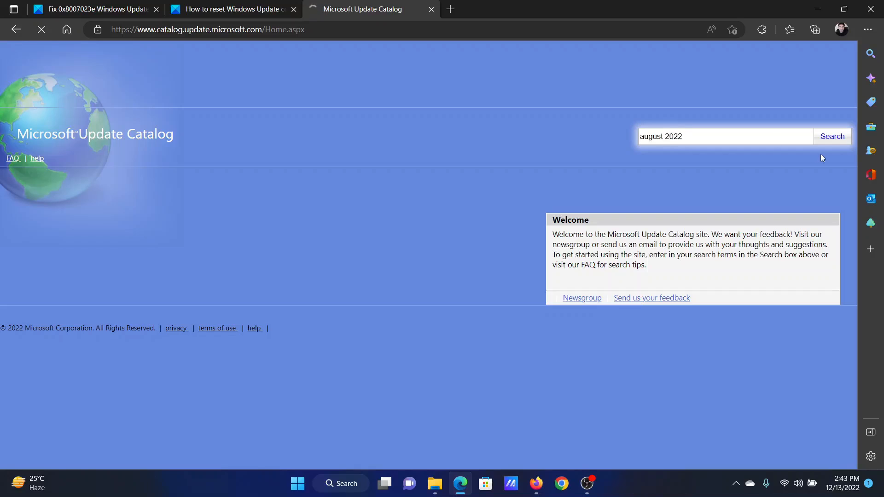
click(832, 137)
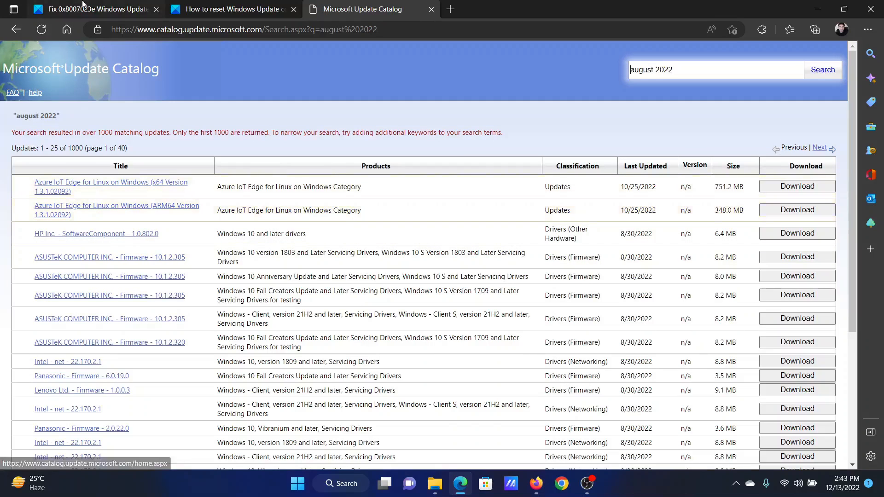
click(93, 10)
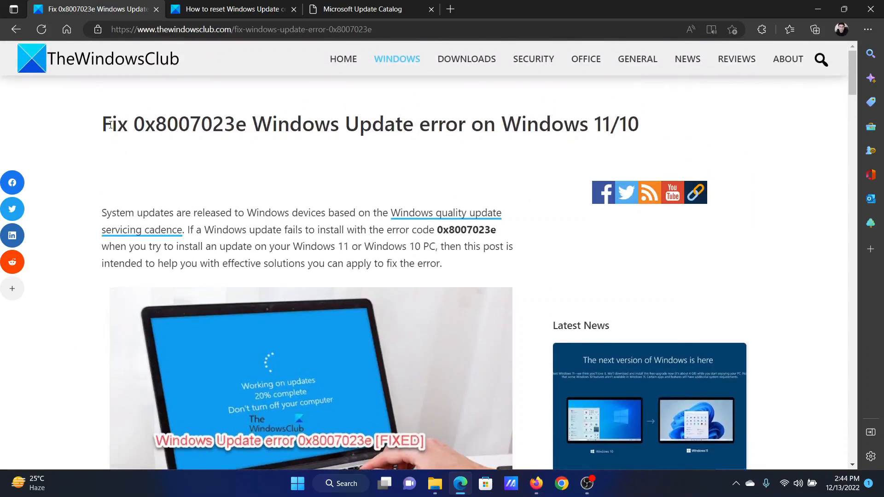
drag(110, 124, 578, 124)
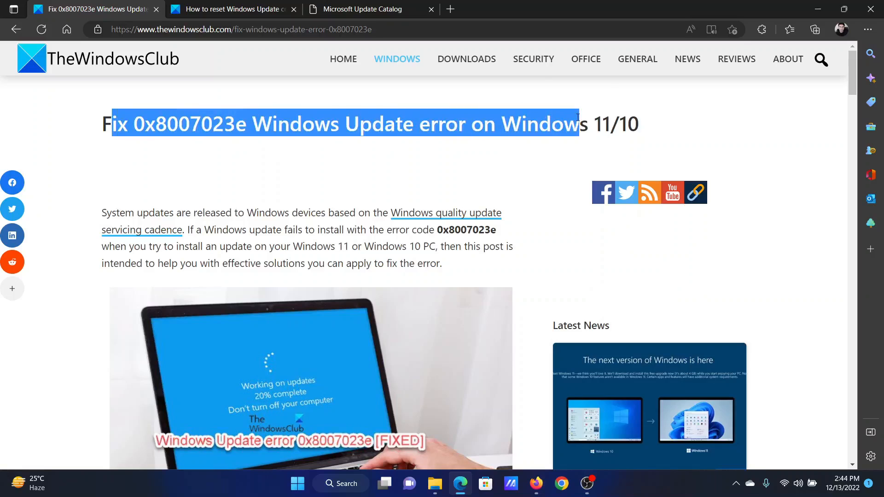
click(290, 195)
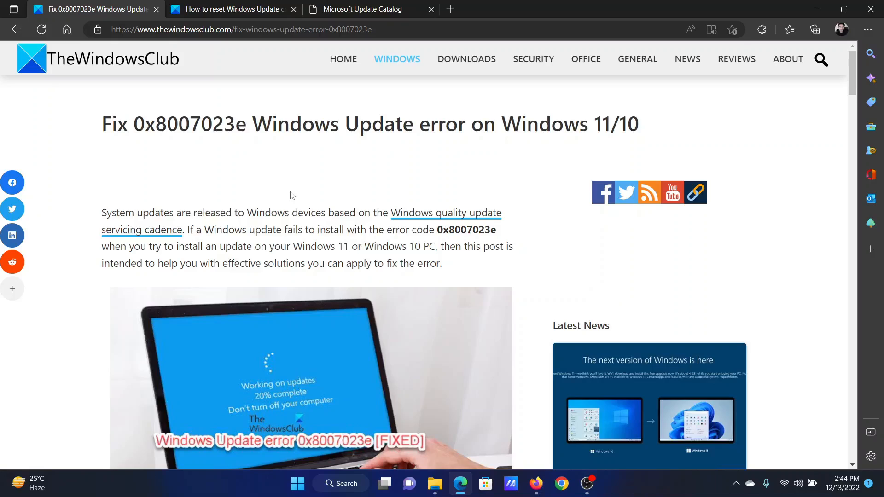